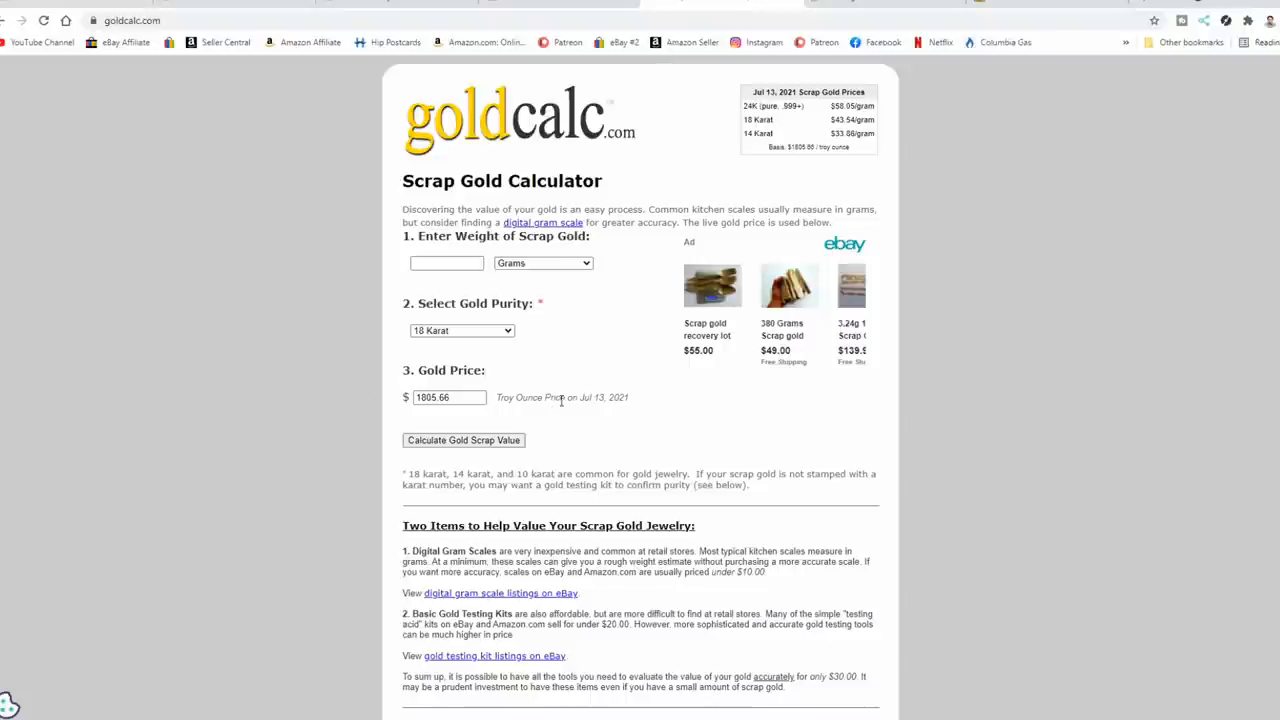
# Set Gold Purity to 10 Karat and enter a weight of 4 grams
pyautogui.click(448, 397)
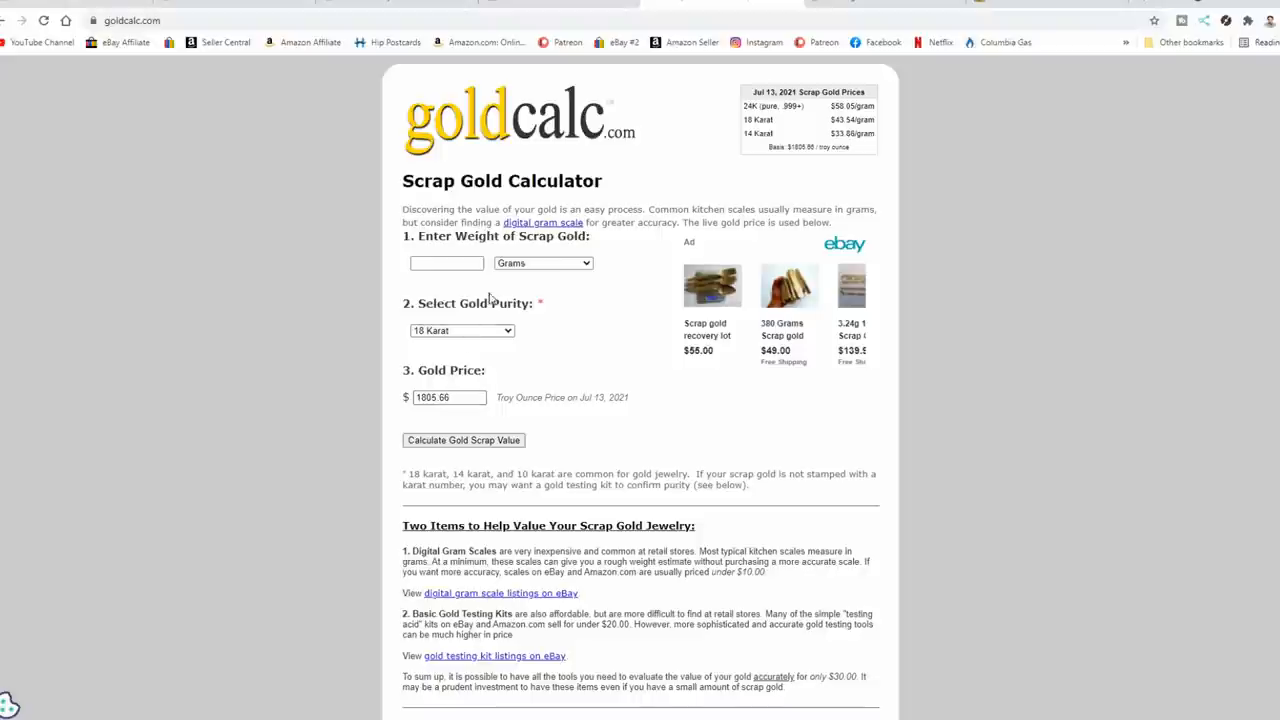
pyautogui.click(461, 330)
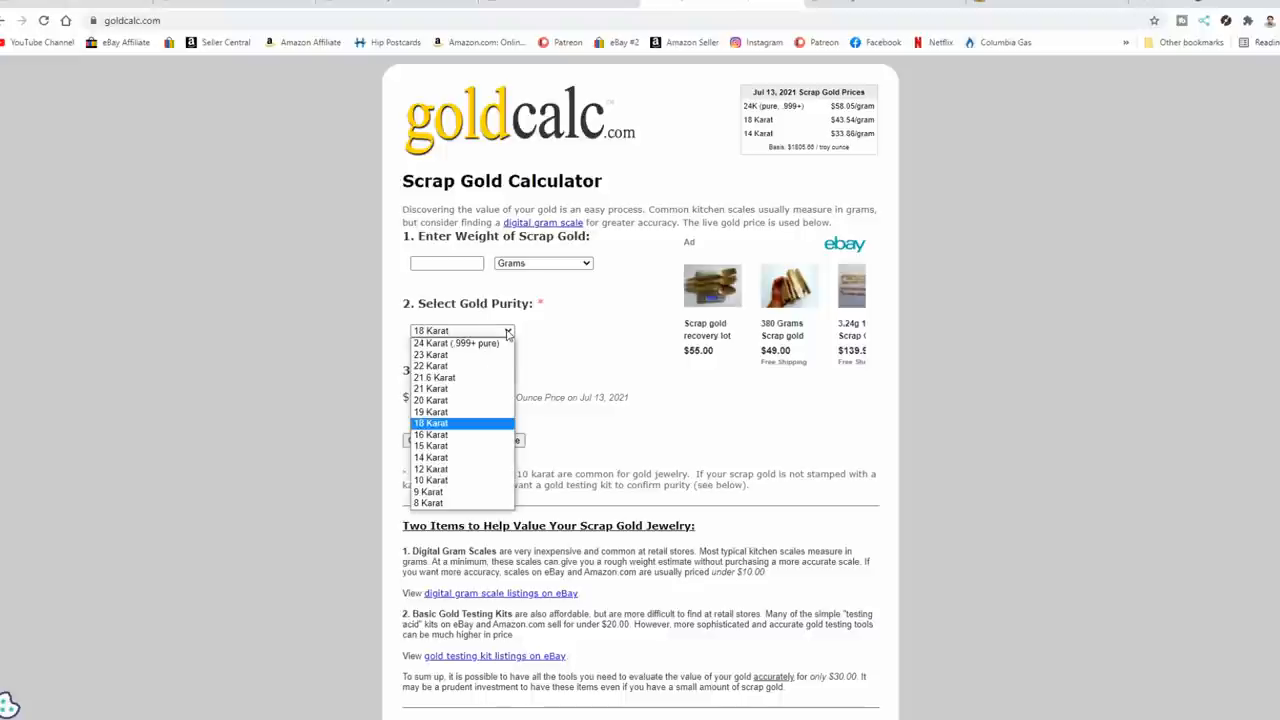
pyautogui.click(431, 480)
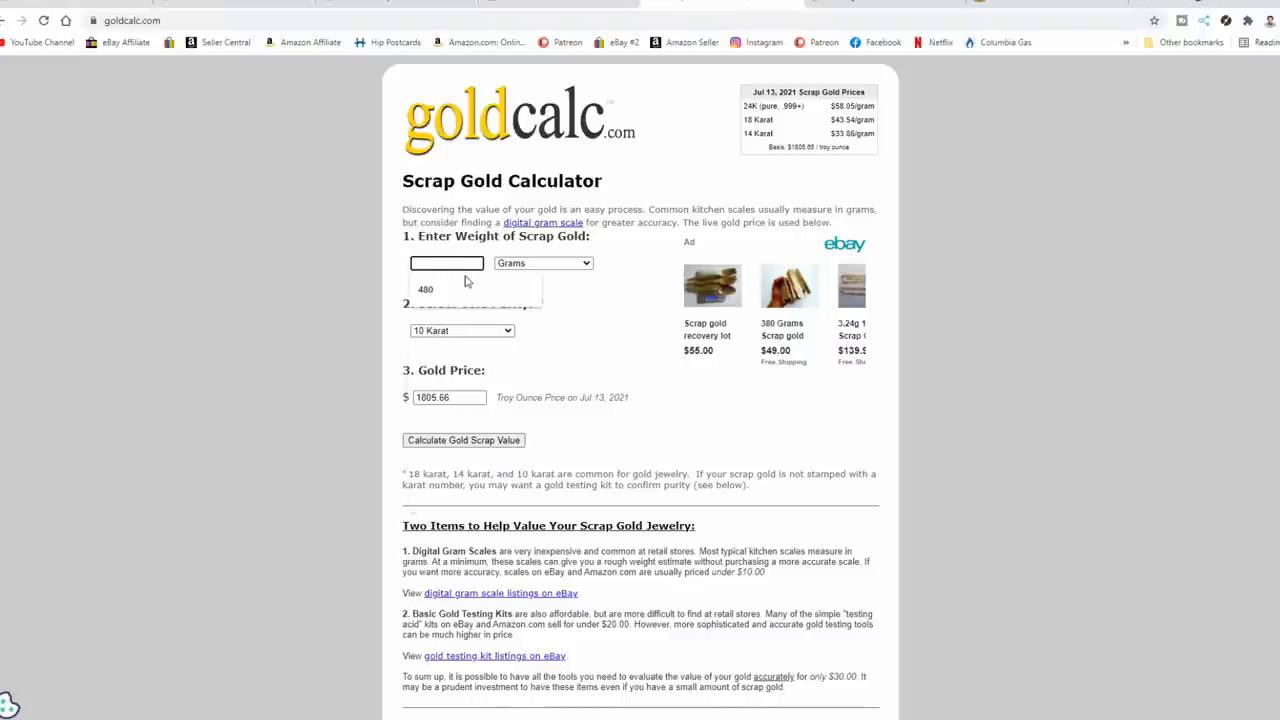
pyautogui.write('4')
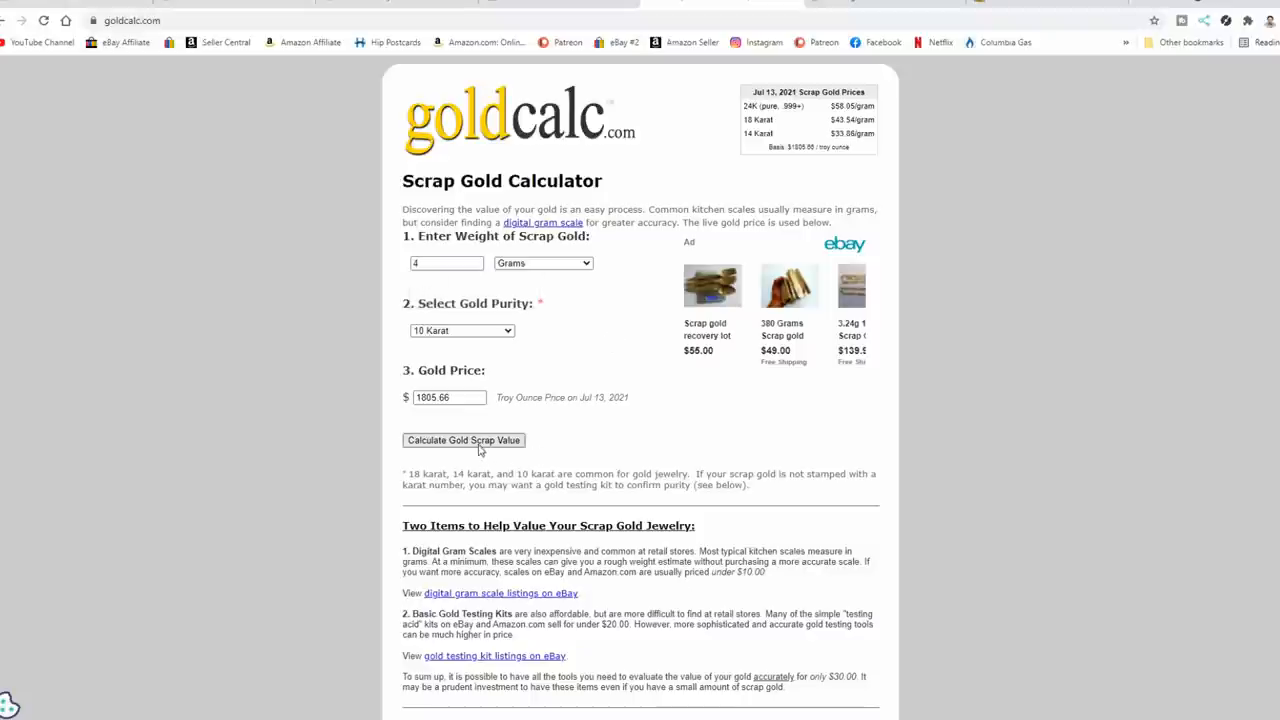
# Calculate the scrap value of the 4 g of 10k gold, giving $96.76
pyautogui.click(463, 440)
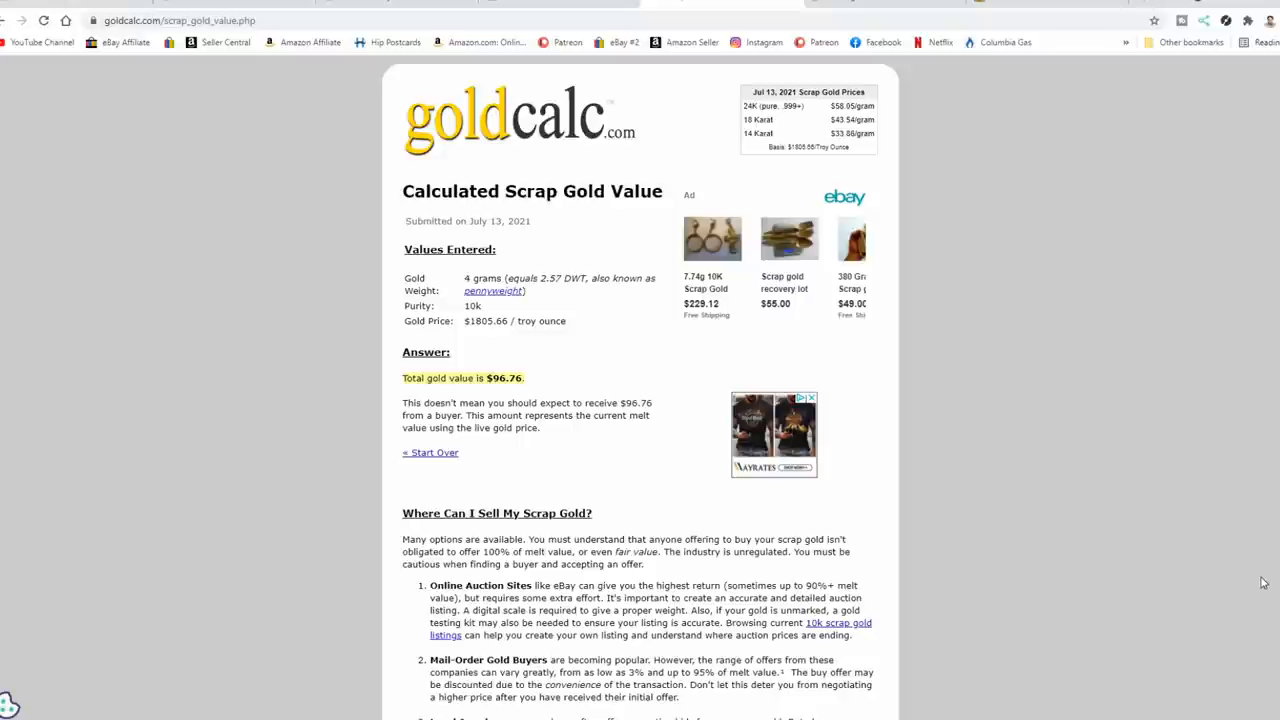
pyautogui.moveTo(1164, 535)
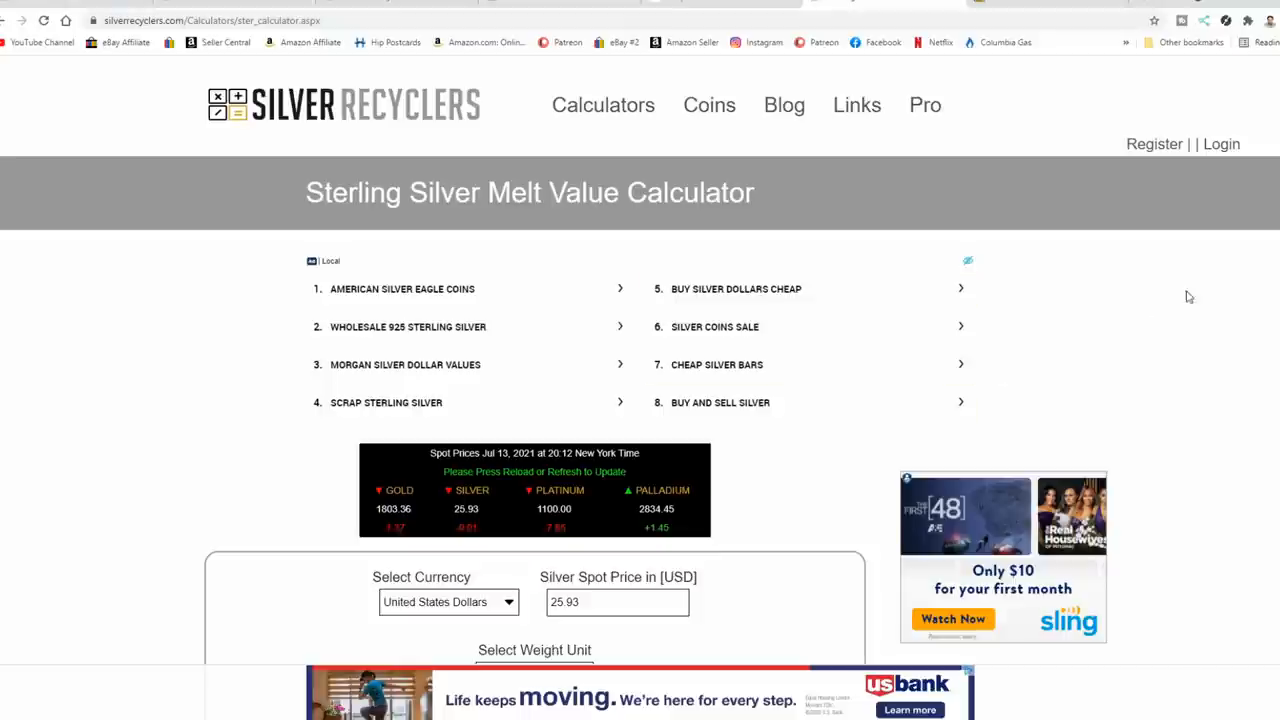
# Scroll to the sterling silver calculator and enter 110 grams
pyautogui.scroll(-3)
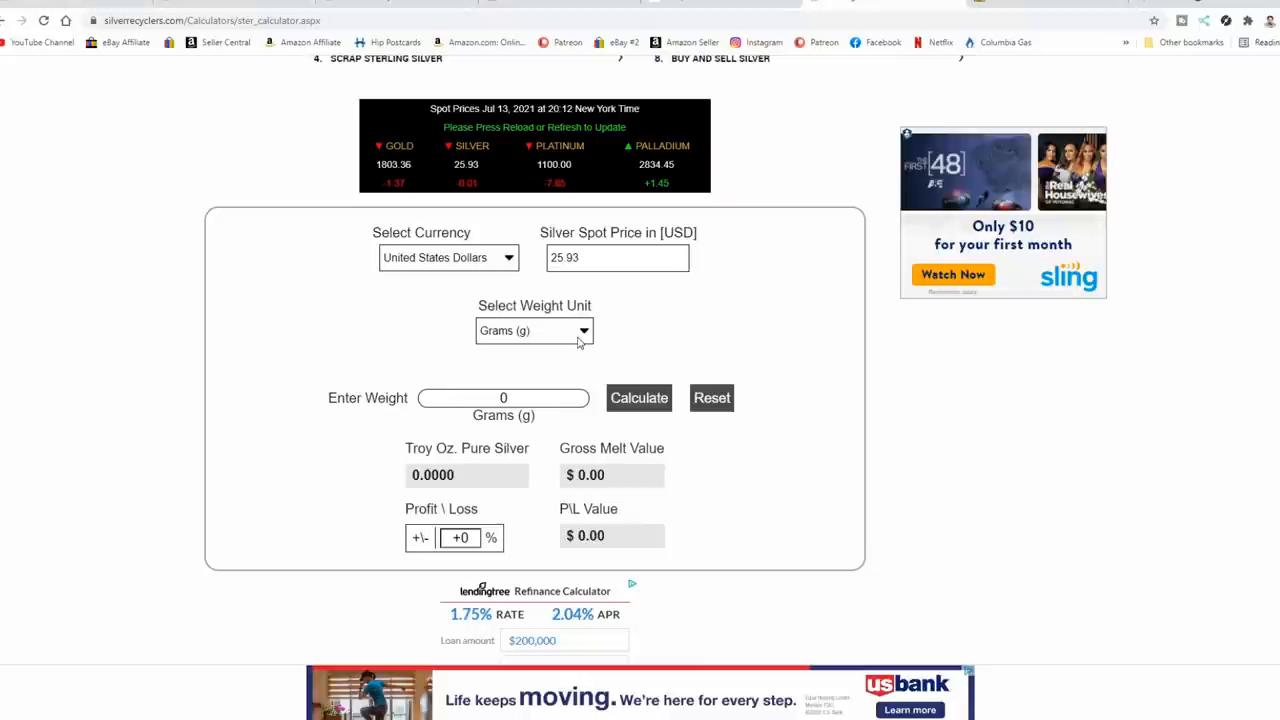
pyautogui.moveTo(519, 348)
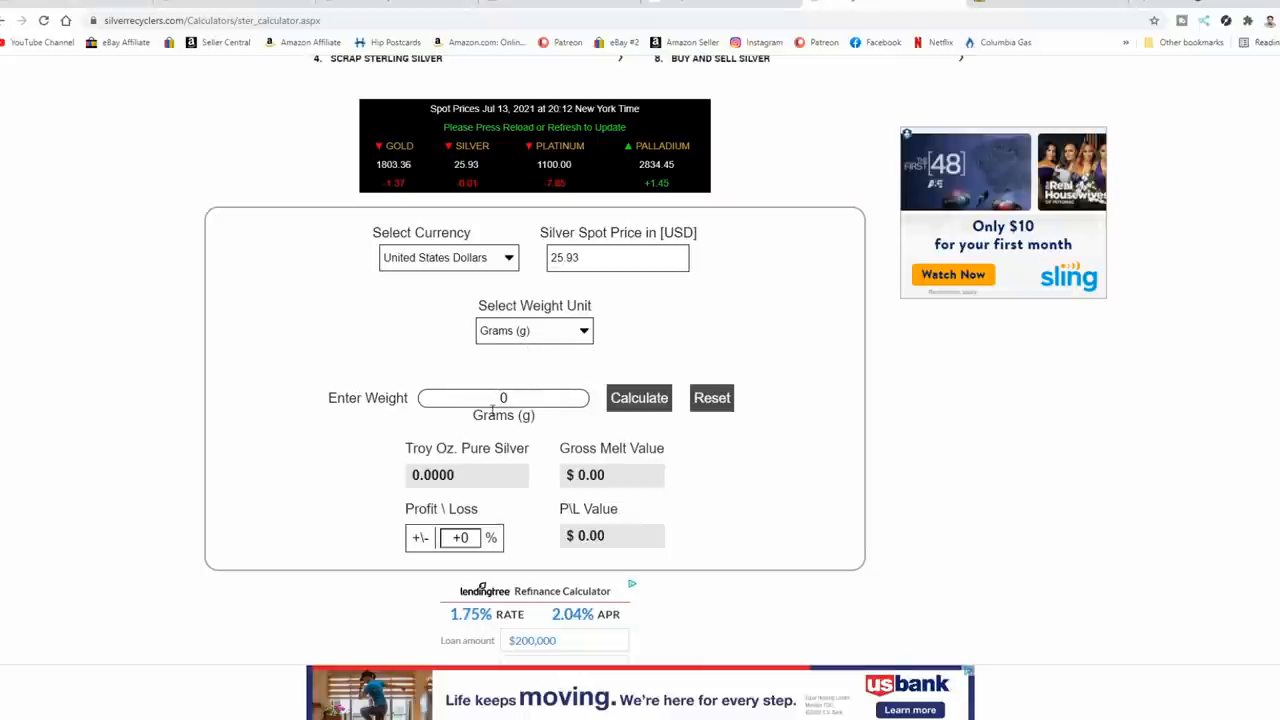
pyautogui.write('110')
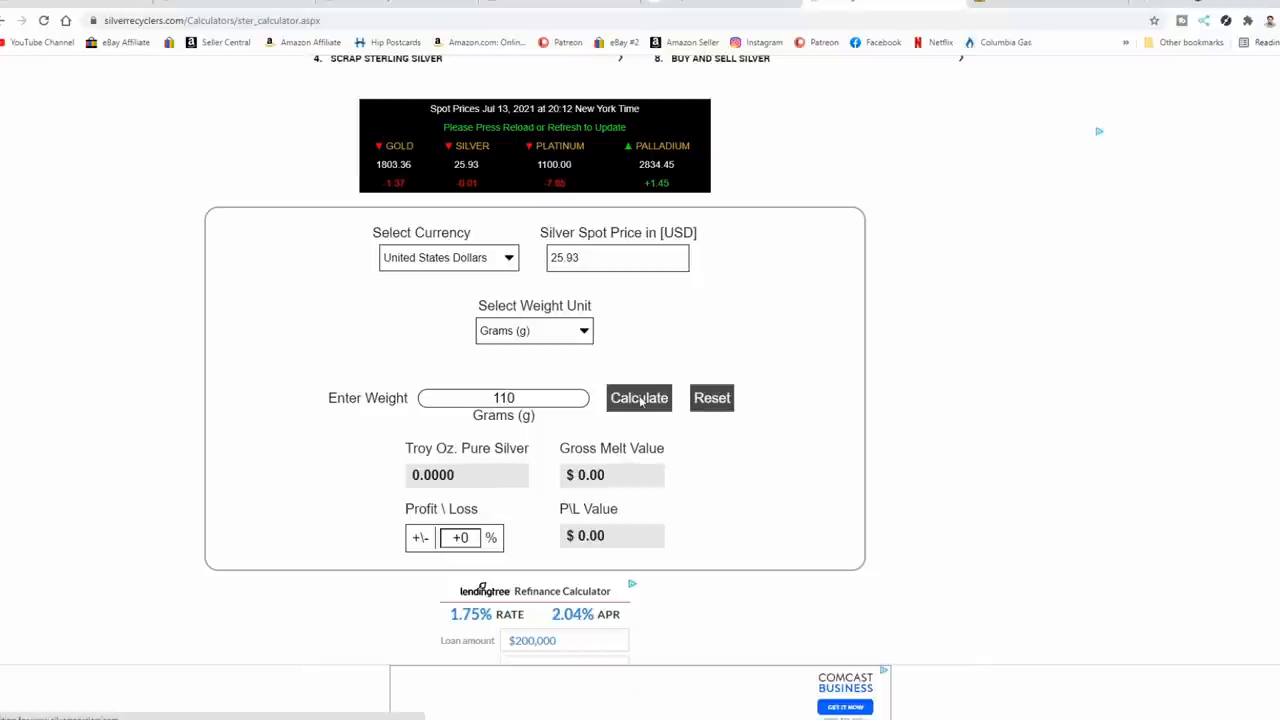
# Calculate the 110 g melt value: 3.2713 troy oz, $84.83
pyautogui.click(638, 397)
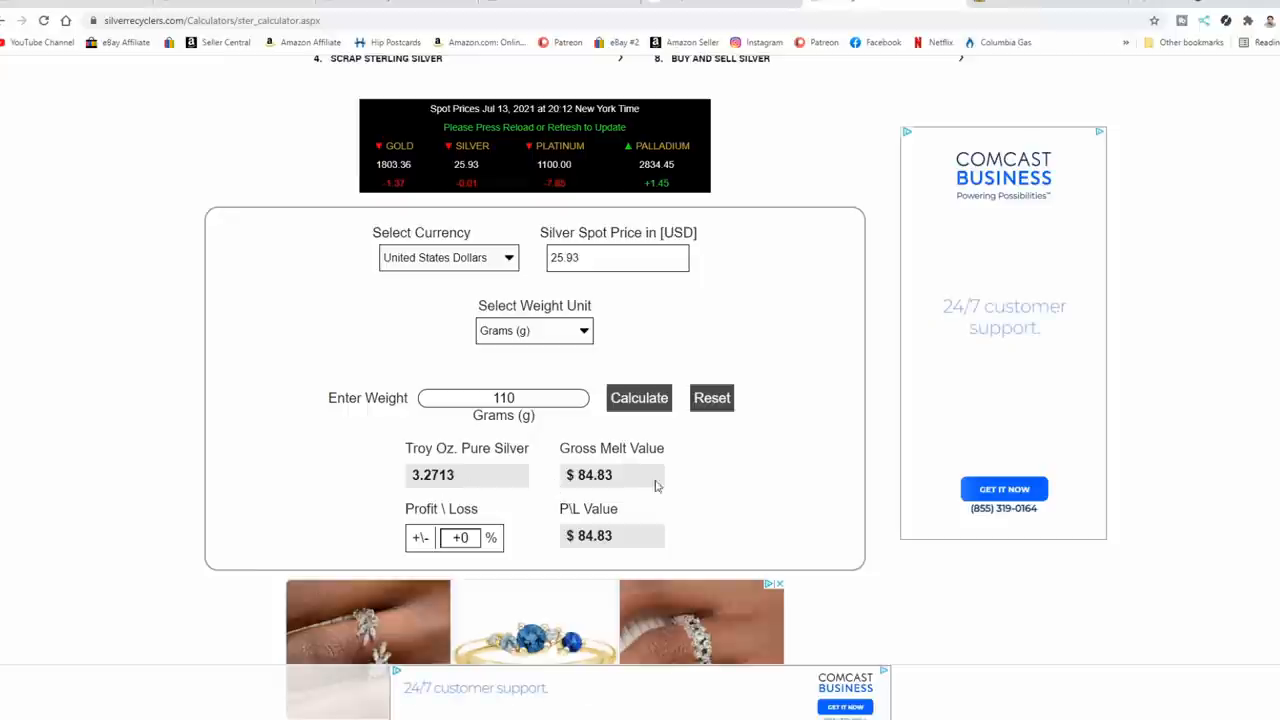
pyautogui.moveTo(615, 488)
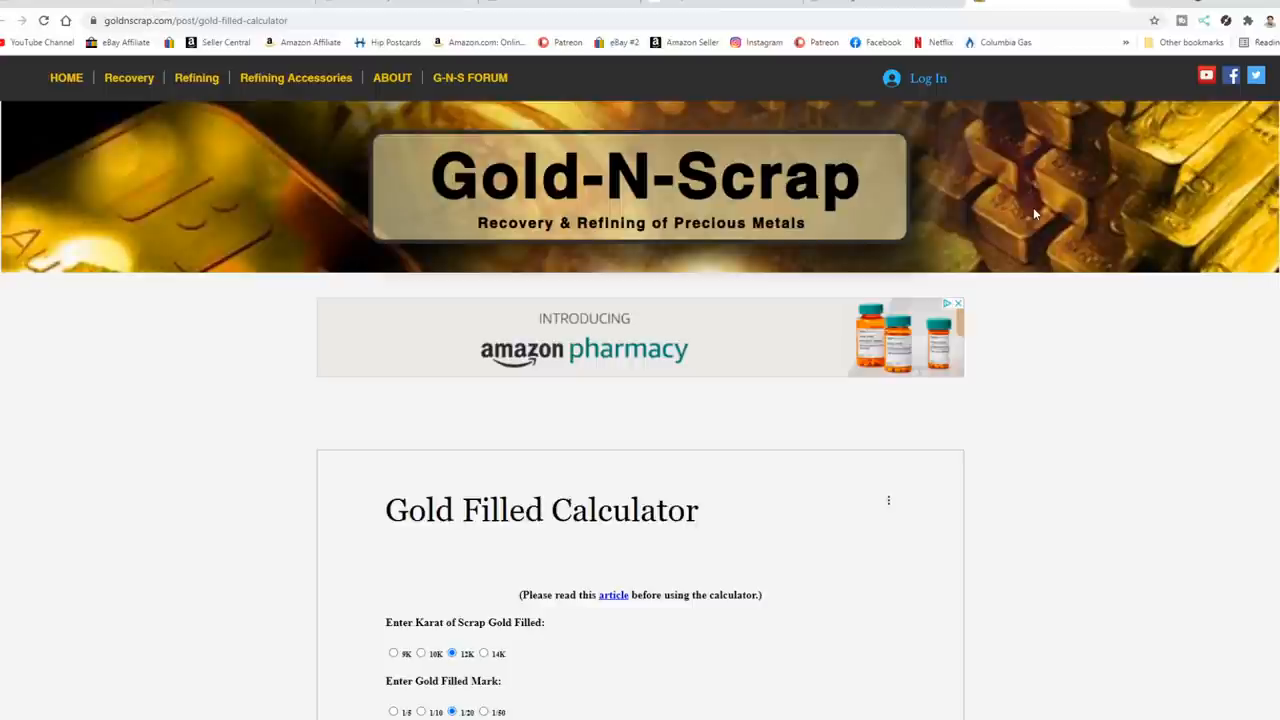
pyautogui.moveTo(1025, 214)
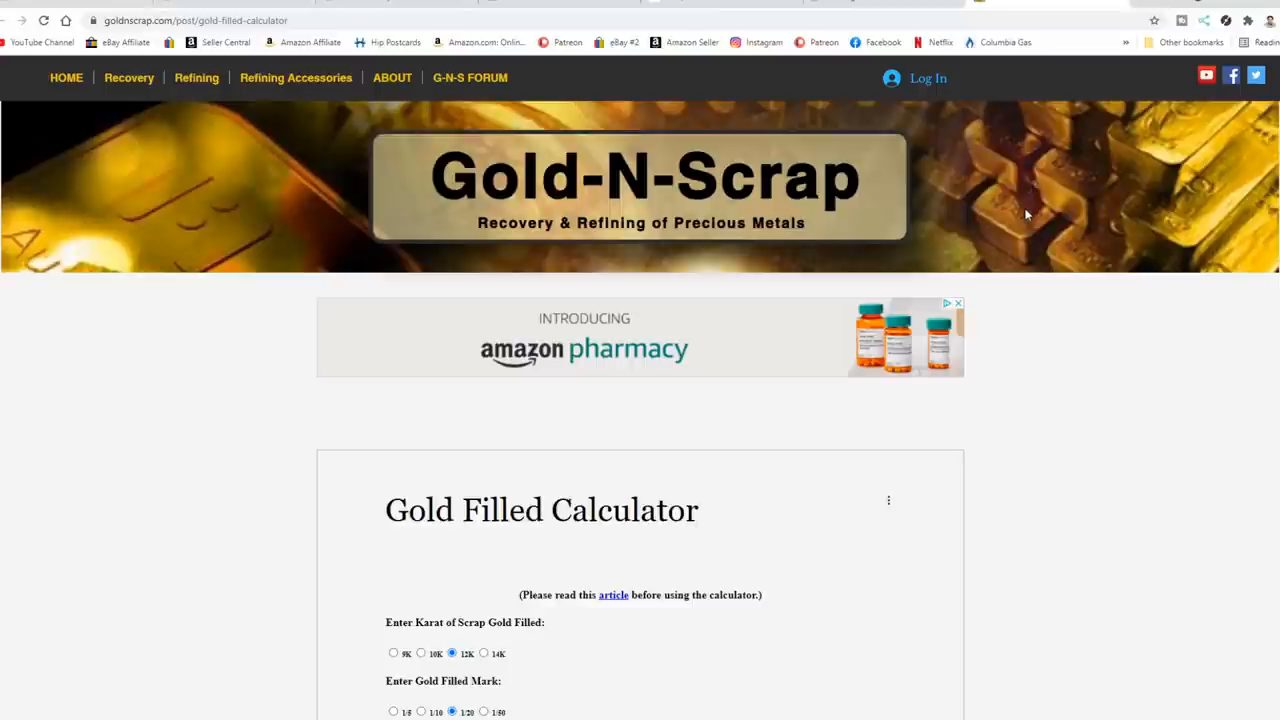
# Select the 1/20 gold-filled mark and enter 64 grams of scrap weight
pyautogui.scroll(-3)
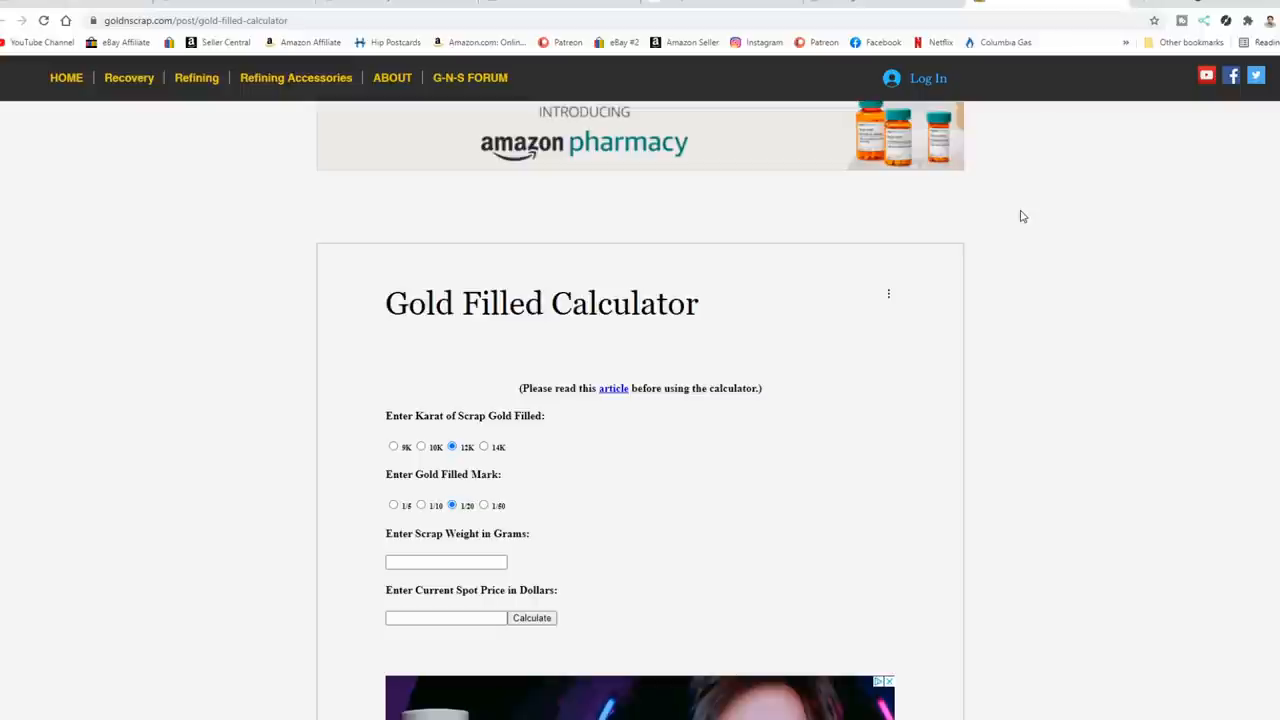
pyautogui.moveTo(445, 461)
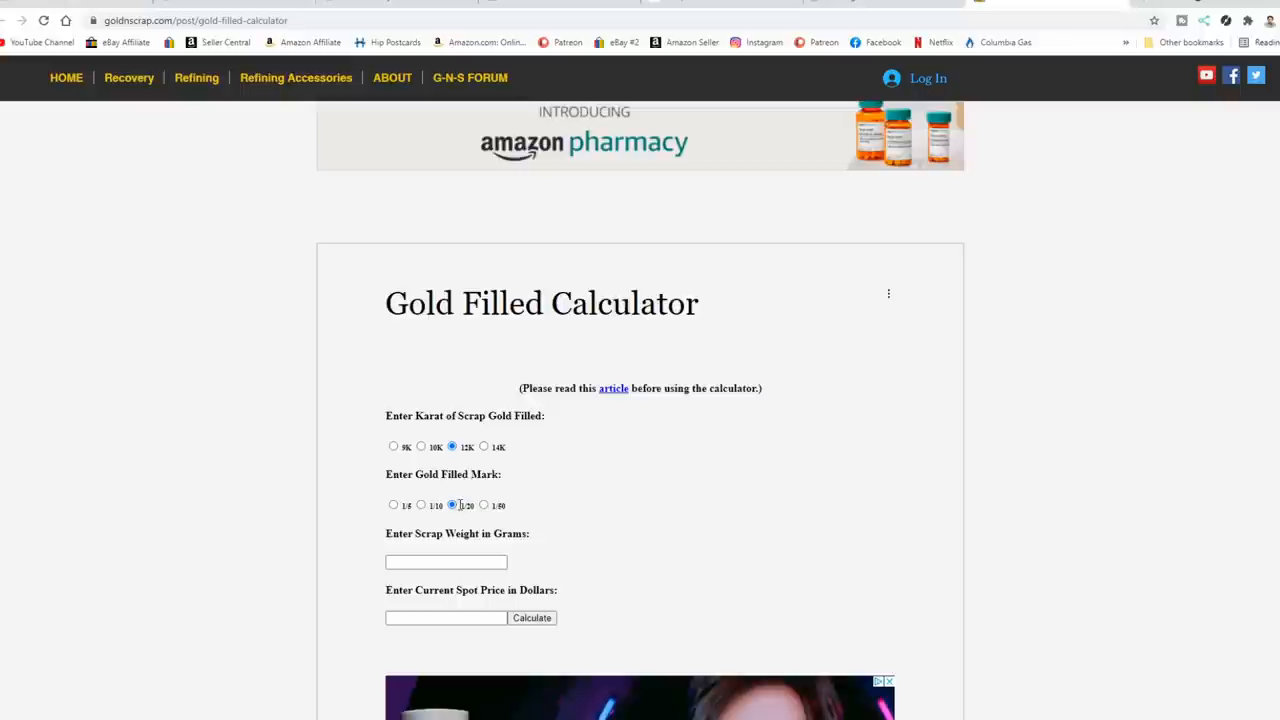
pyautogui.click(421, 505)
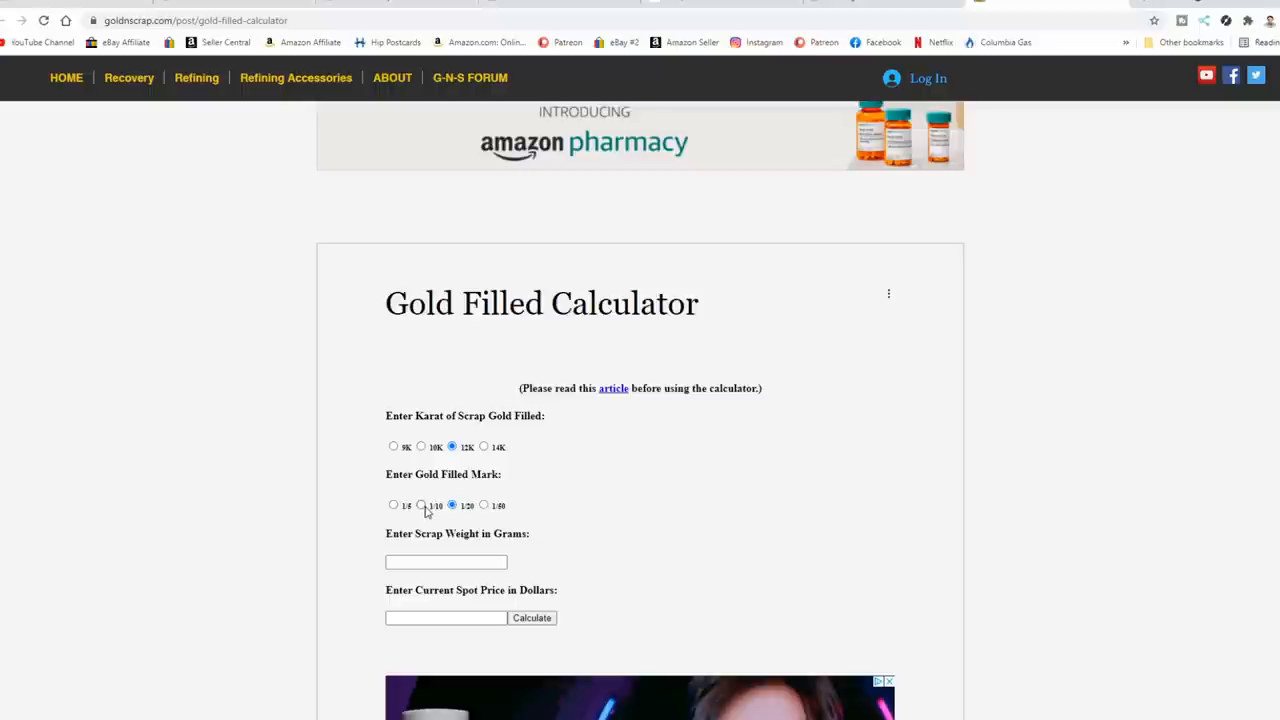
pyautogui.moveTo(428, 510)
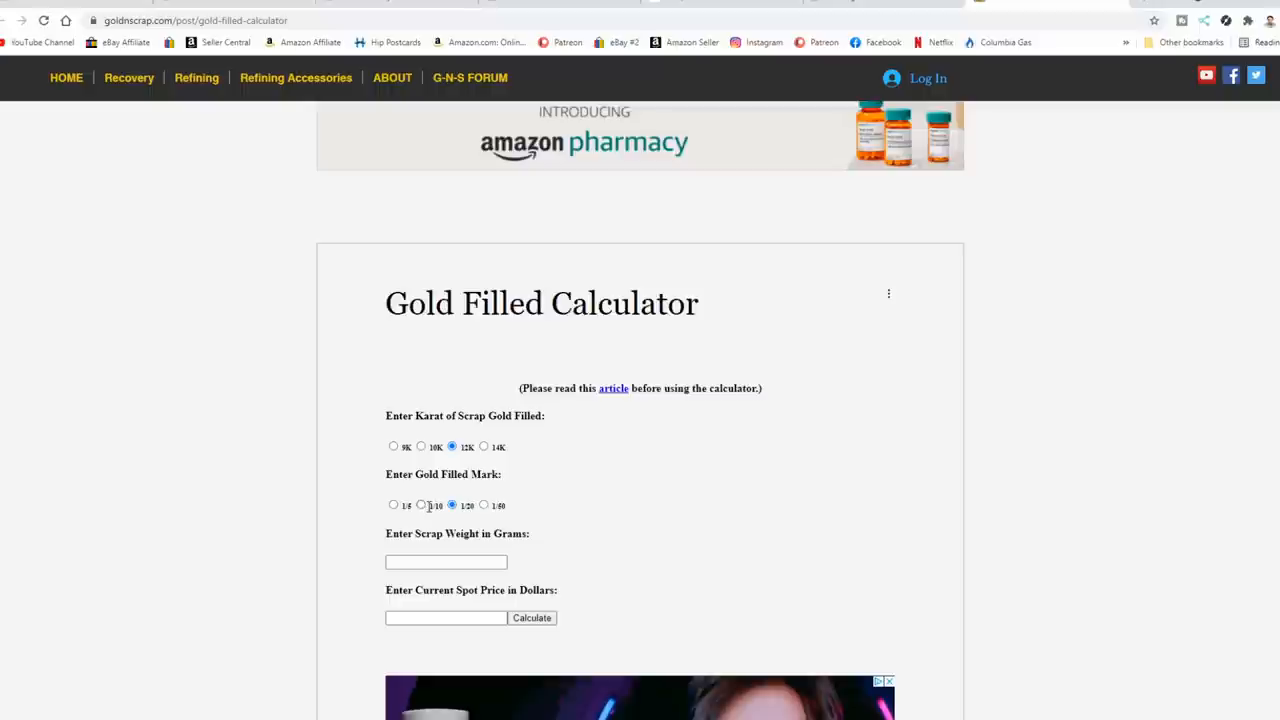
pyautogui.moveTo(428, 508)
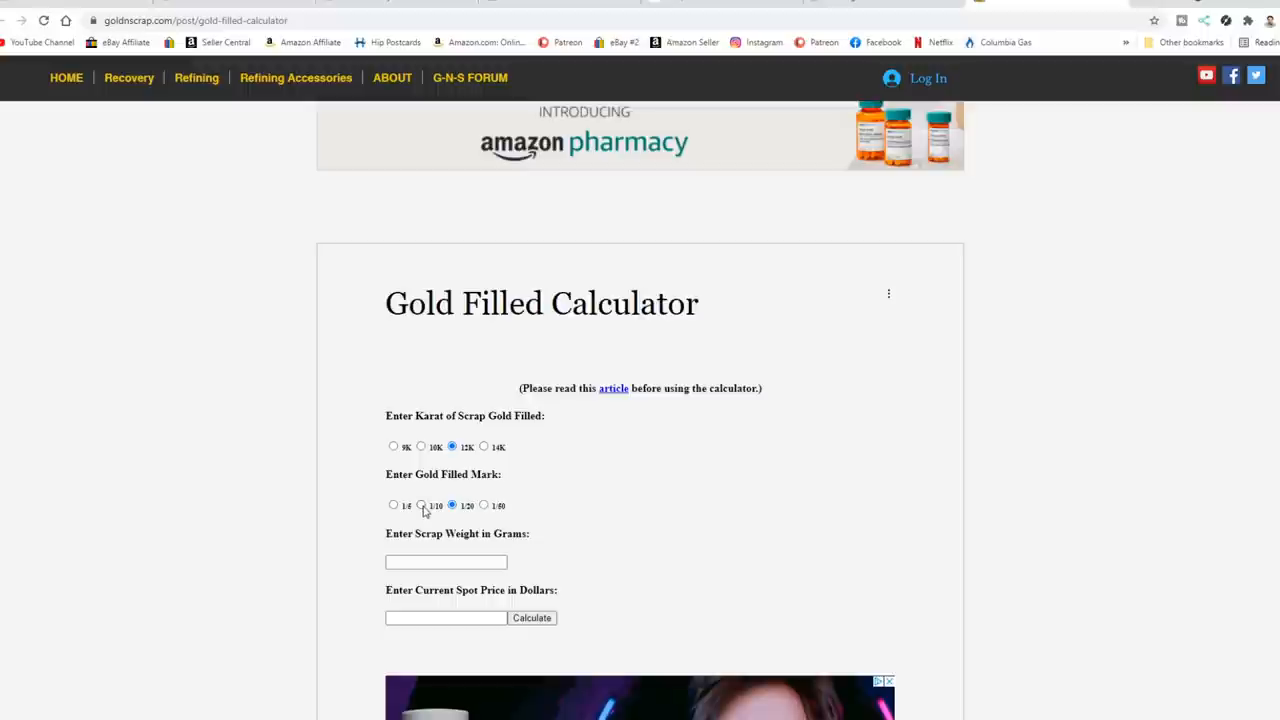
pyautogui.write('64')
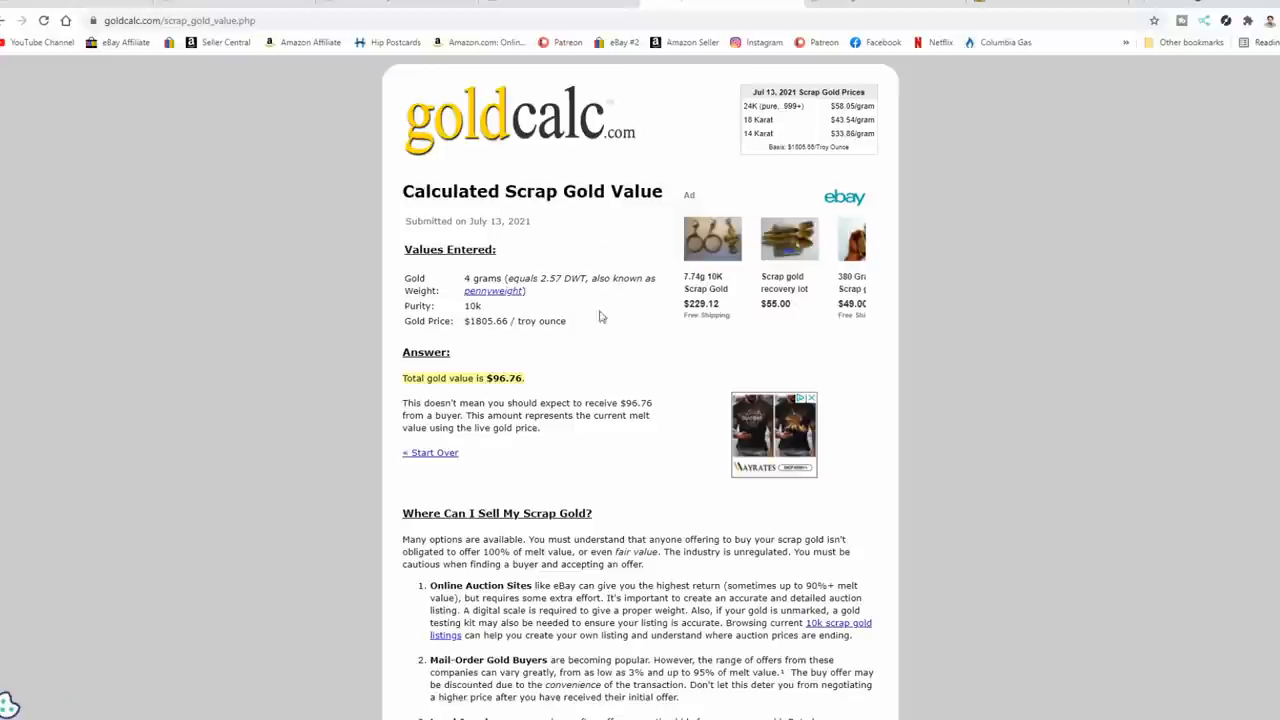
pyautogui.moveTo(933, 202)
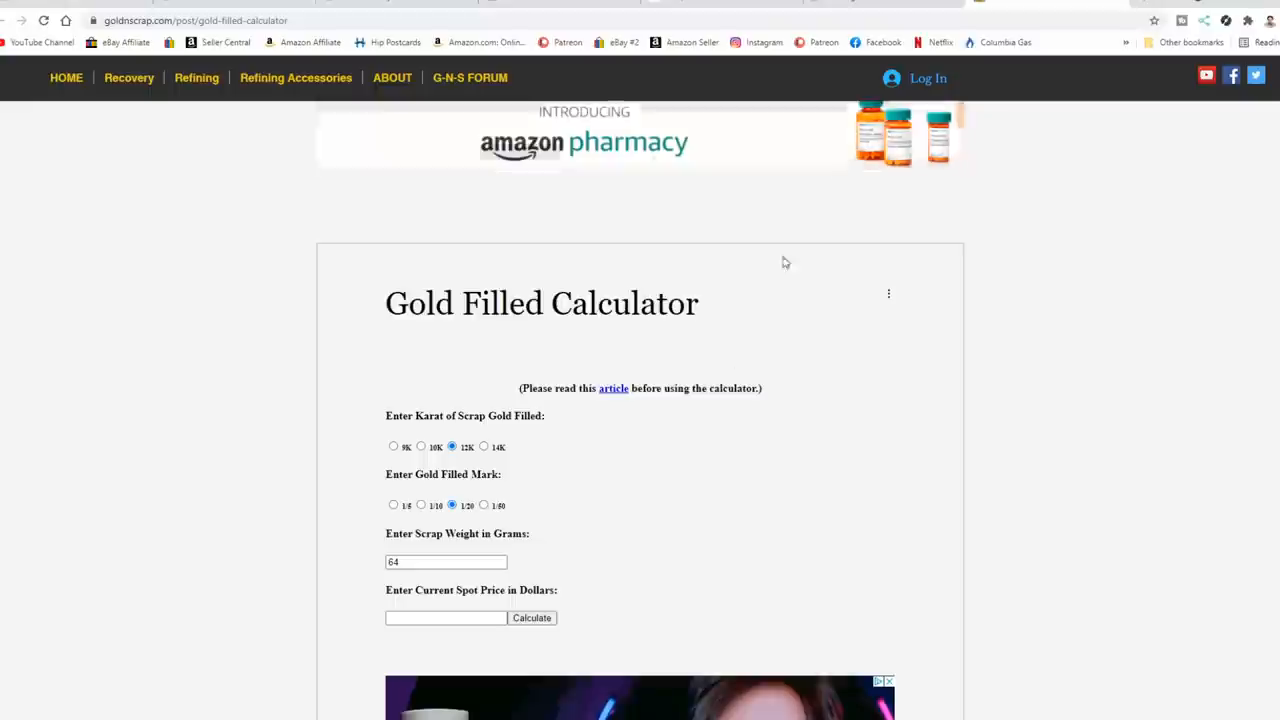
# Enter 1805.66 as the current spot price
pyautogui.write('1805.66')
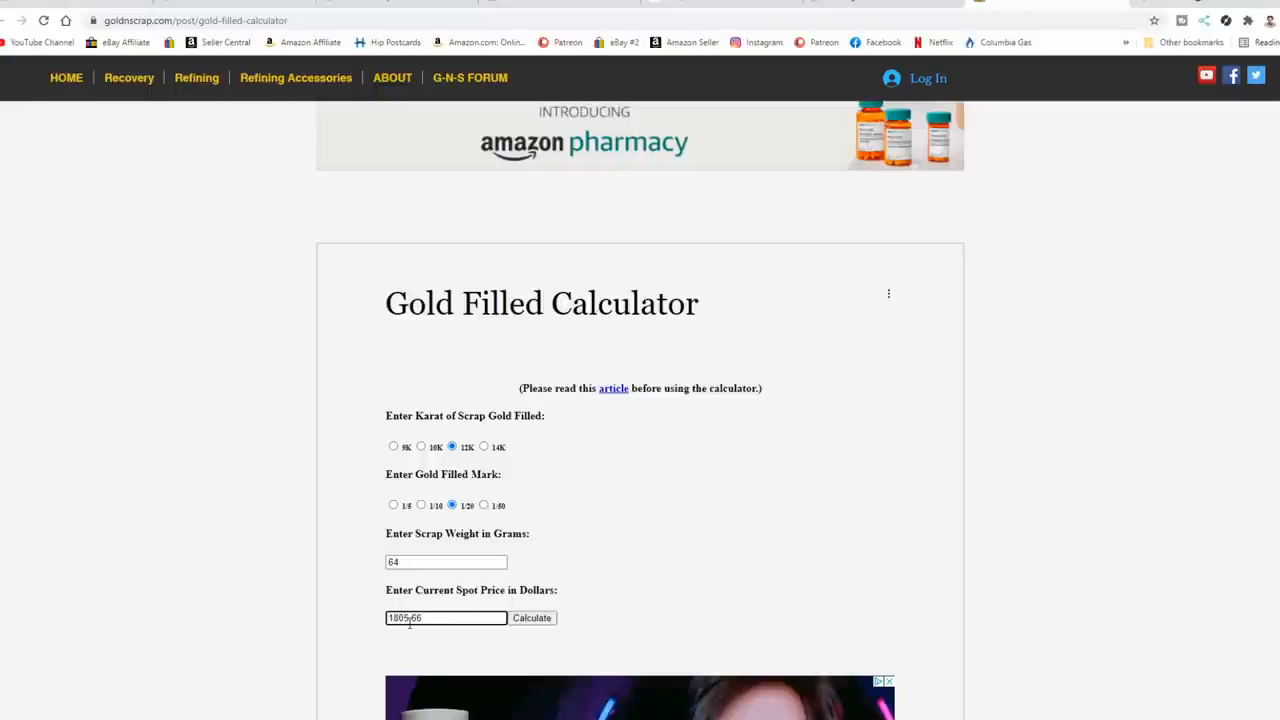
# Calculate the gold-filled value (1.6 g pure gold, about $92.89) and dismiss the result
pyautogui.click(531, 617)
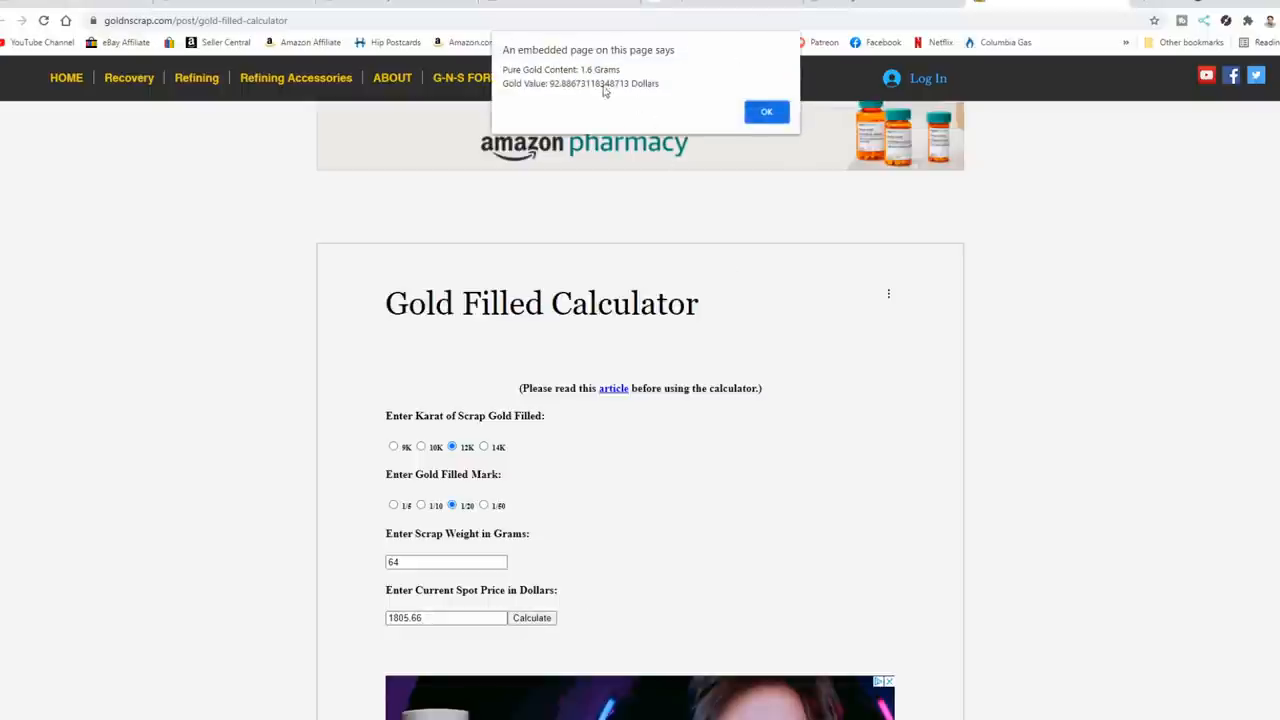
pyautogui.moveTo(628, 80)
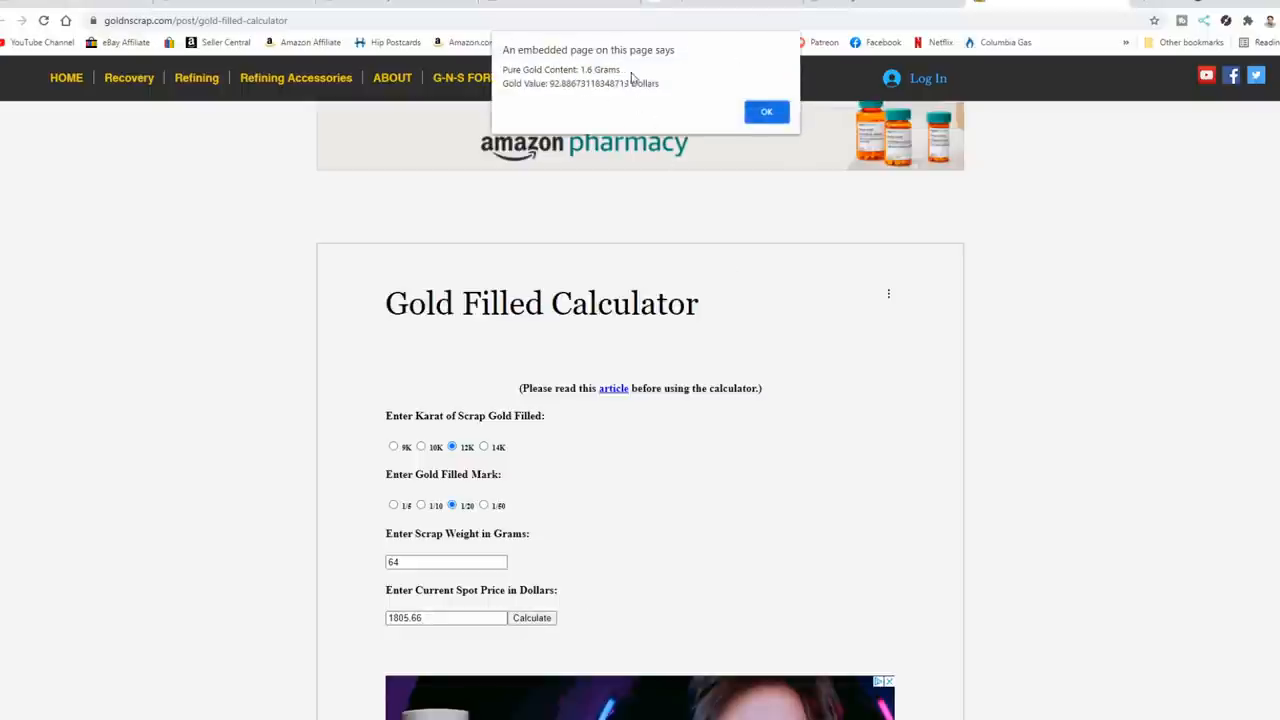
pyautogui.moveTo(566, 98)
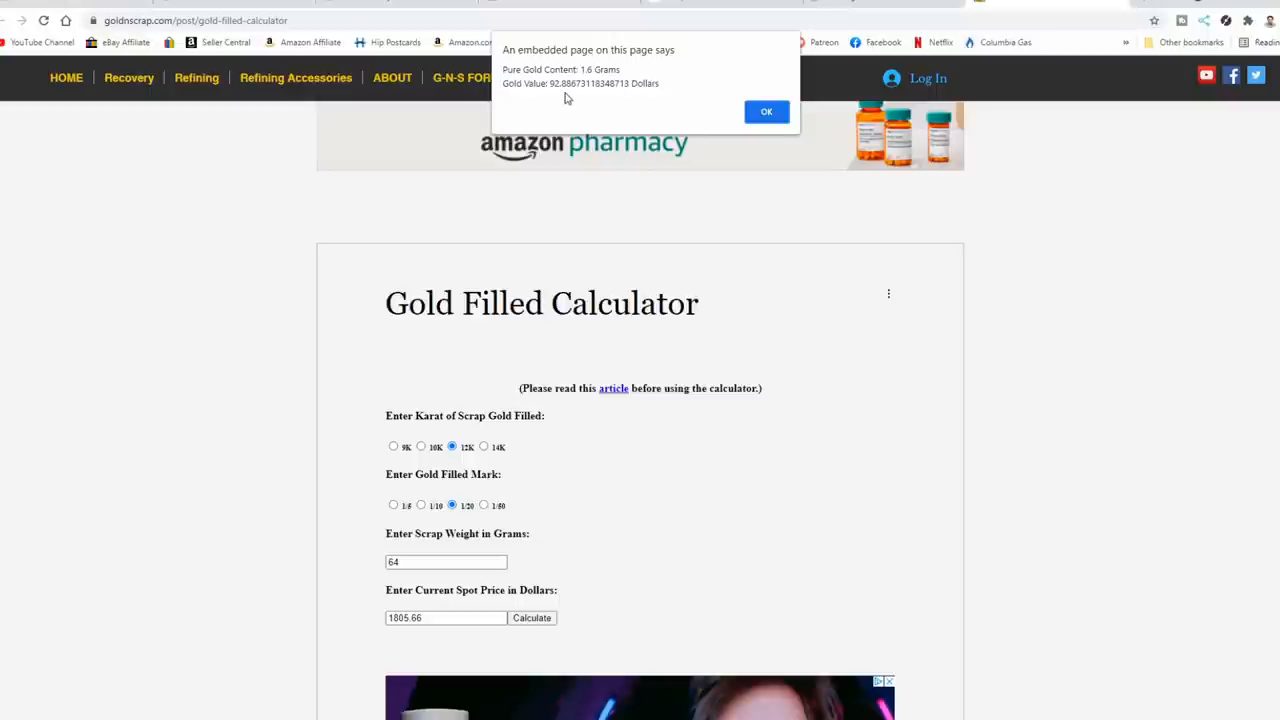
pyautogui.moveTo(655, 104)
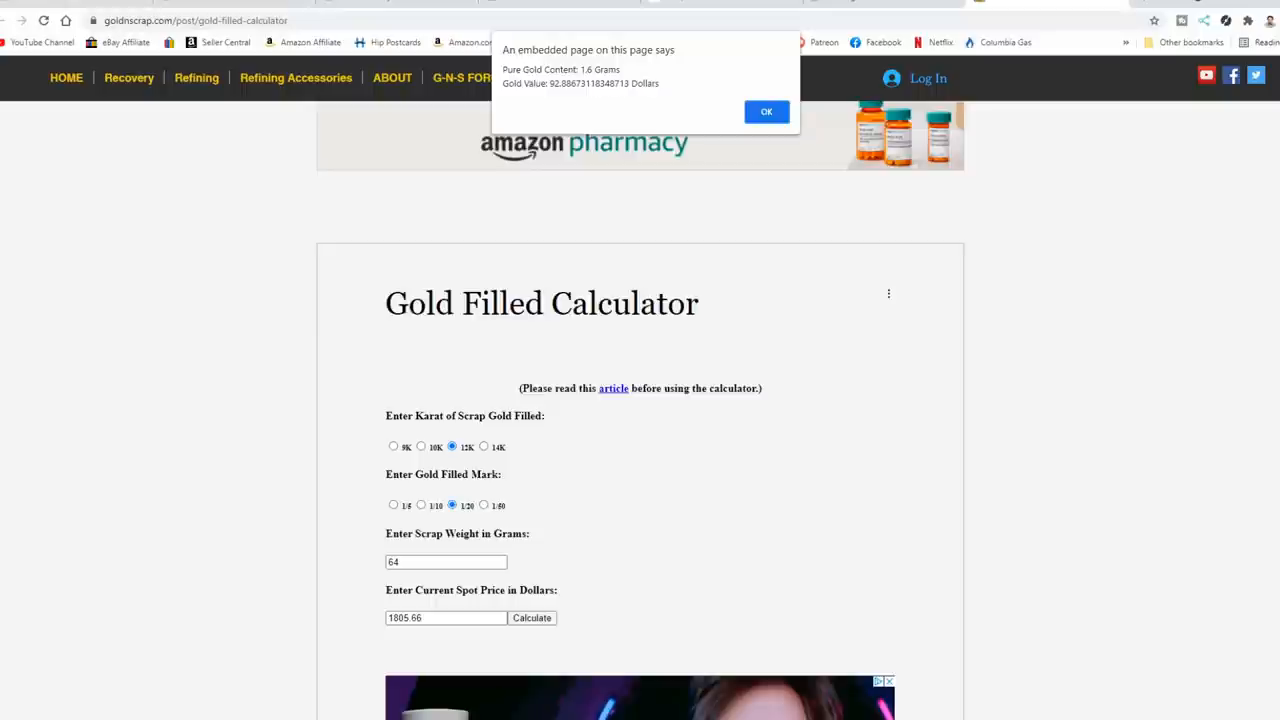
pyautogui.moveTo(1151, 694)
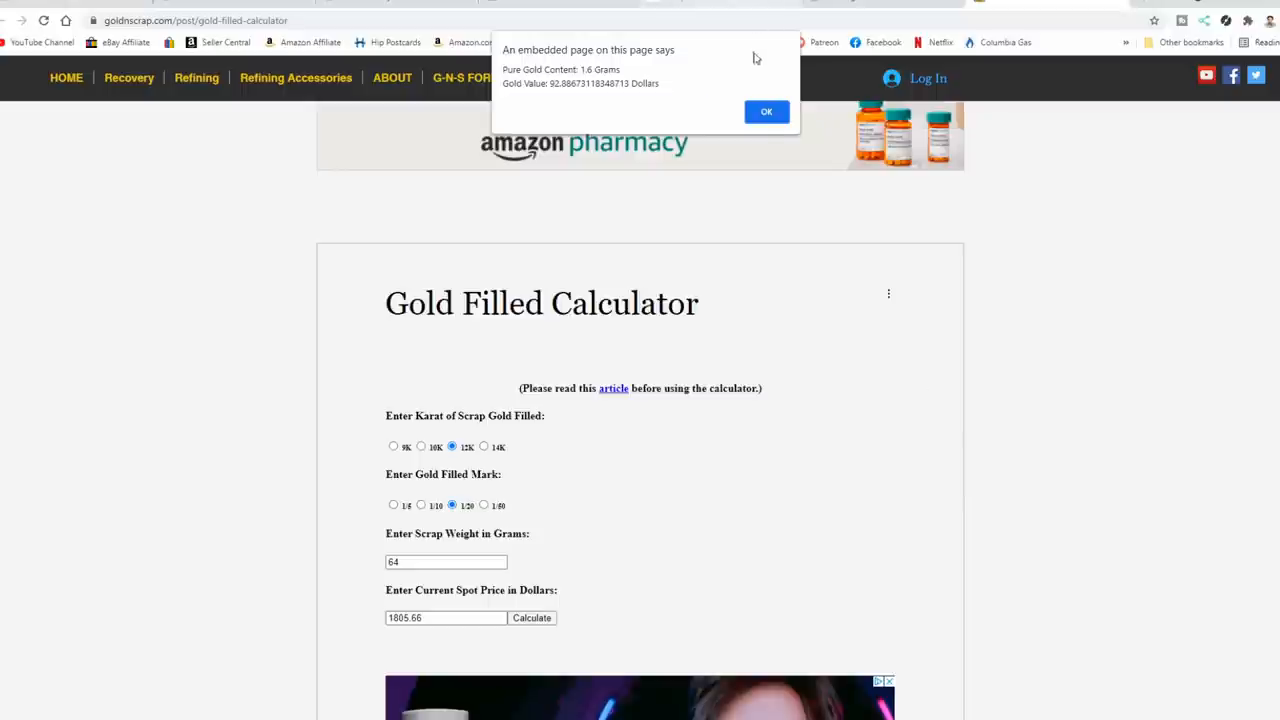
pyautogui.click(766, 111)
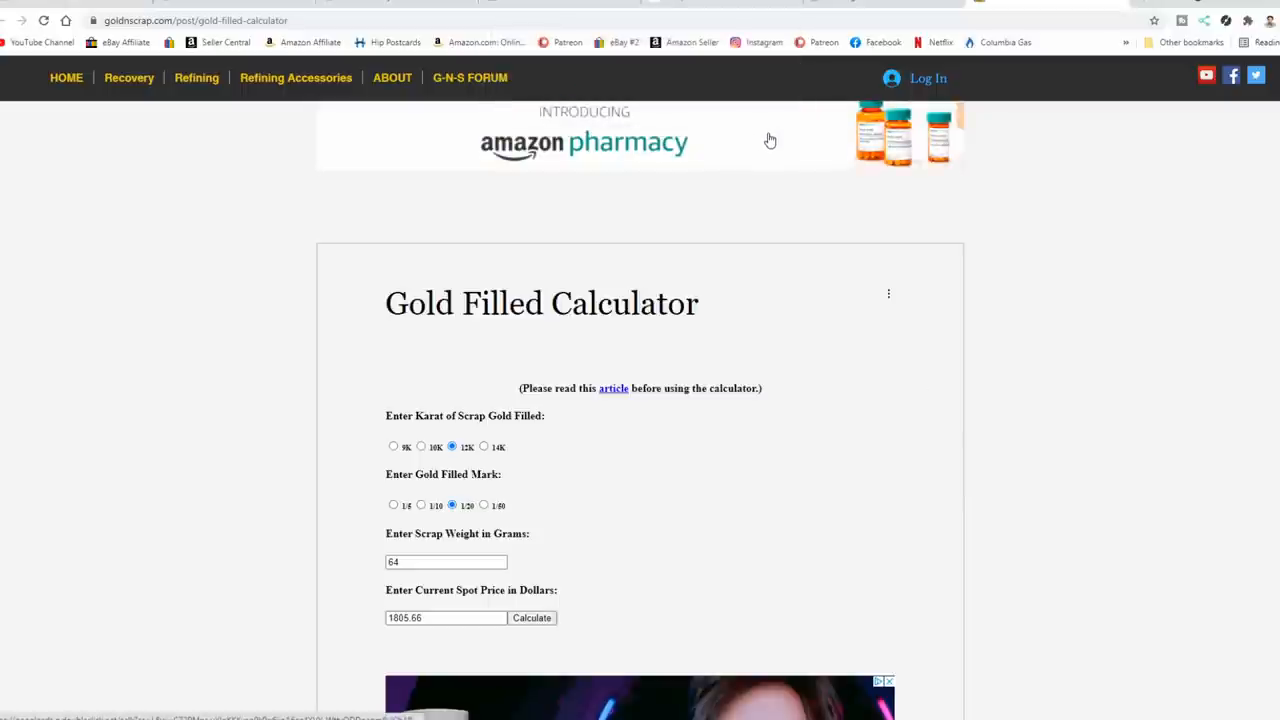